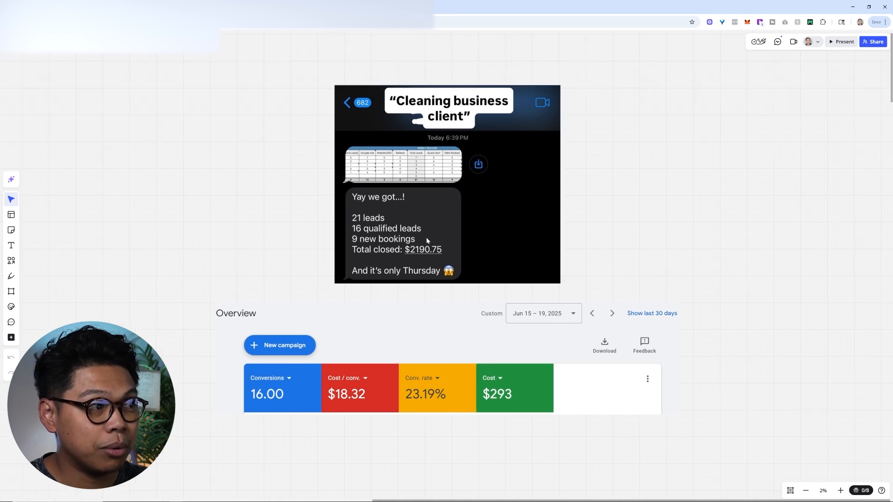
{"action": "mouse_move", "coordinate": [449, 250]}
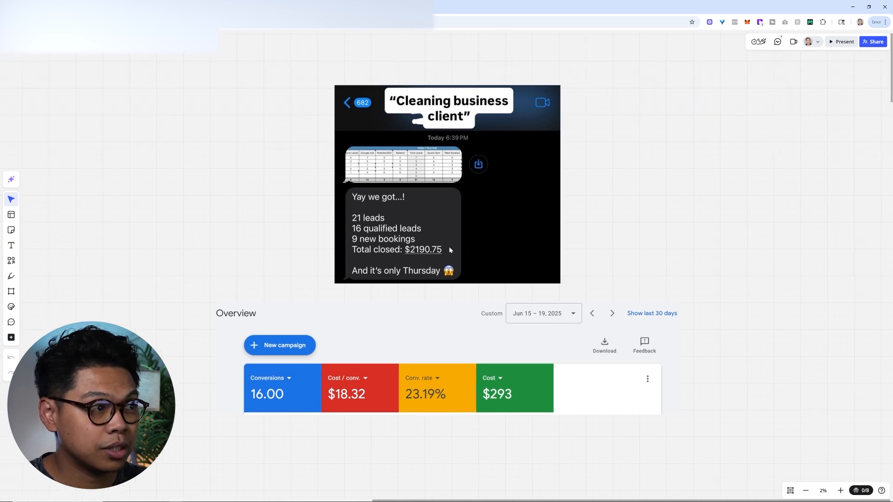
{"action": "mouse_move", "coordinate": [524, 399]}
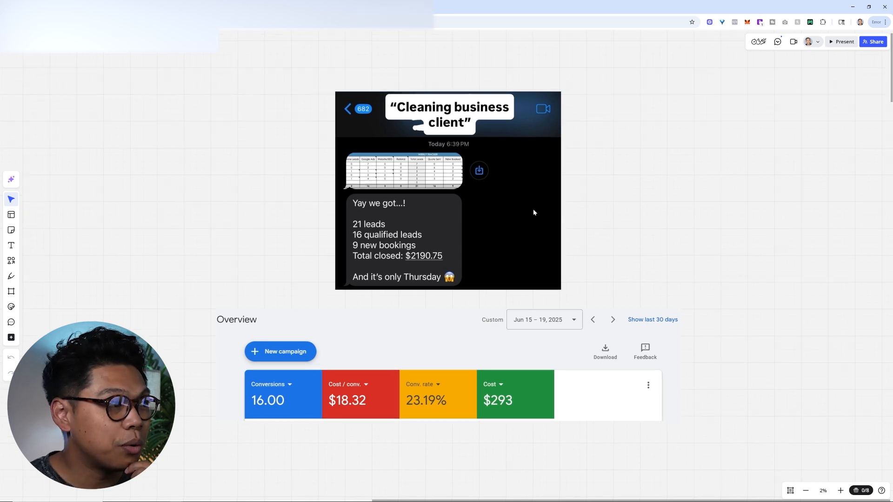
Pan the Miro board from the Nov. 1–4 results to the May results and revenue screenshots
{"action": "scroll", "scroll_direction": "down", "scroll_amount": 3}
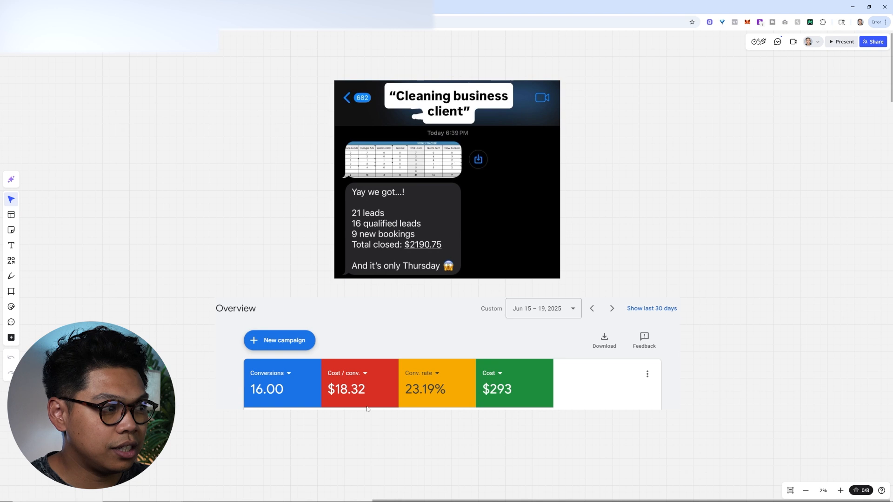
{"action": "mouse_move", "coordinate": [391, 343]}
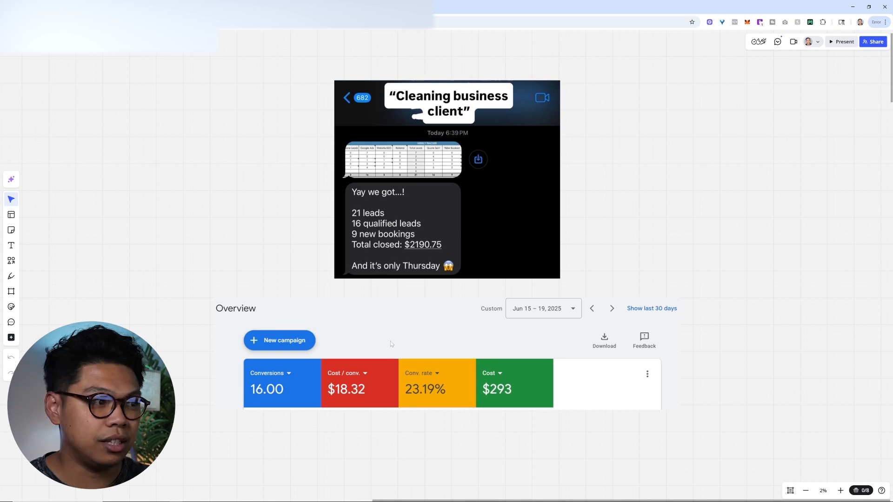
{"action": "mouse_move", "coordinate": [618, 249]}
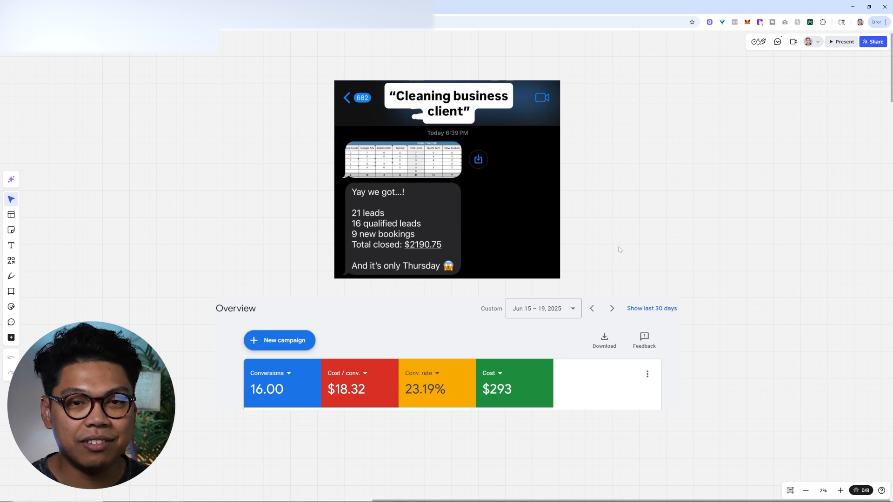
{"action": "left_click_drag", "start_coordinate": [620, 250], "coordinate": [625, 231]}
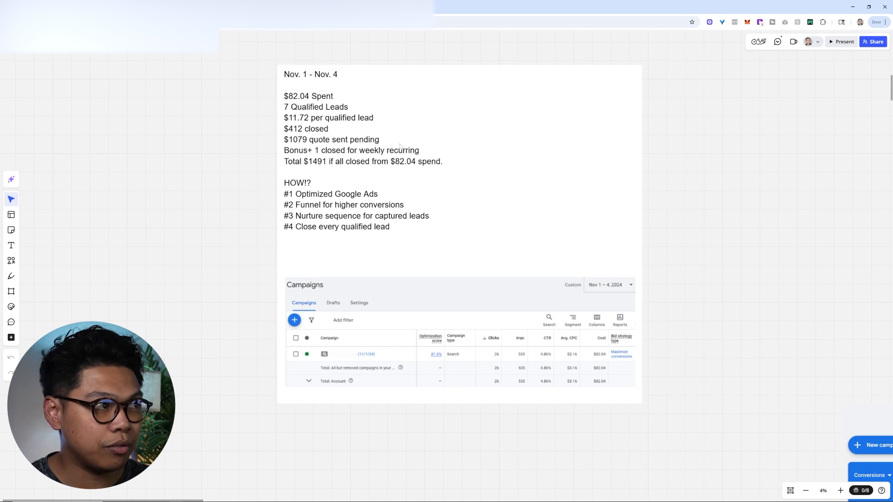
{"action": "mouse_move", "coordinate": [587, 298]}
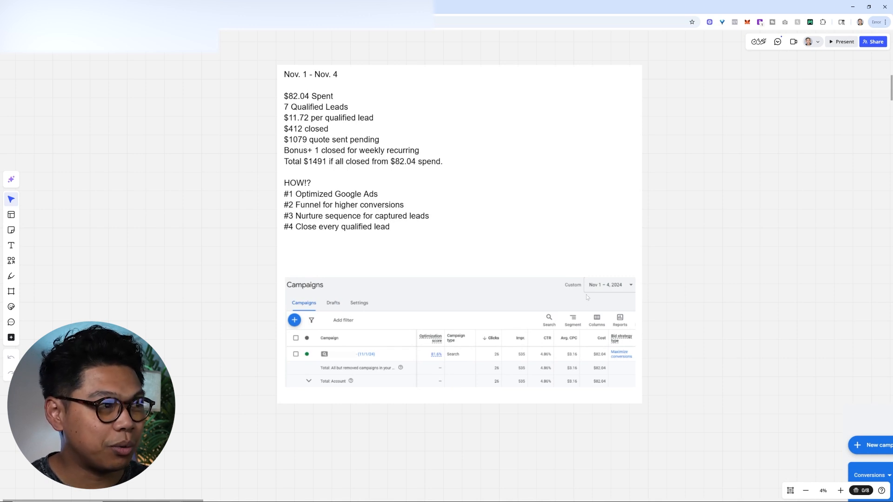
{"action": "mouse_move", "coordinate": [290, 160]}
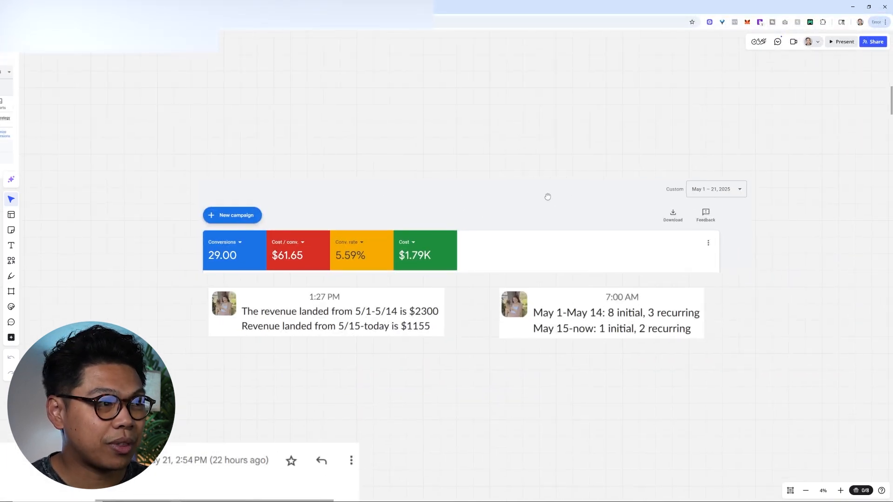
{"action": "mouse_move", "coordinate": [544, 183]}
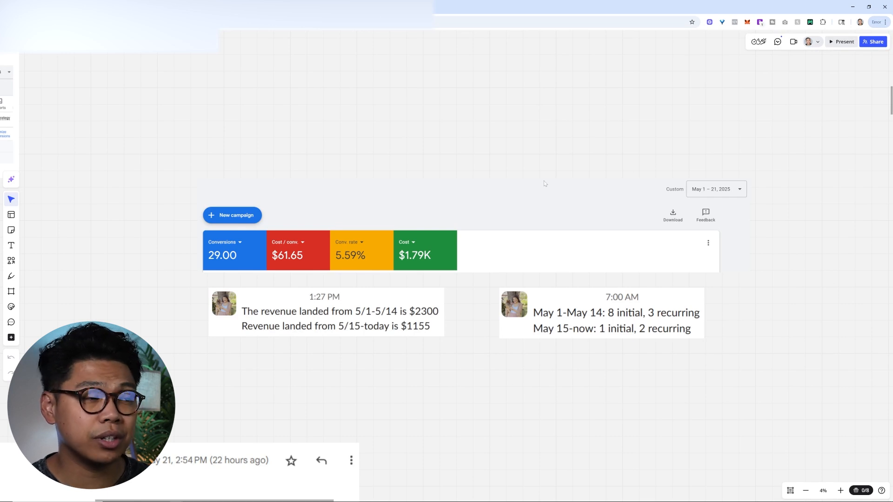
{"action": "mouse_move", "coordinate": [589, 197]}
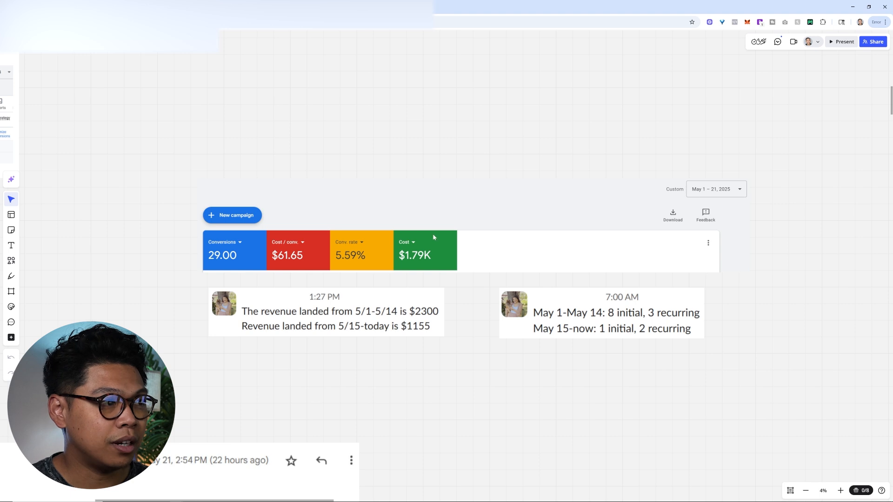
{"action": "mouse_move", "coordinate": [716, 286]}
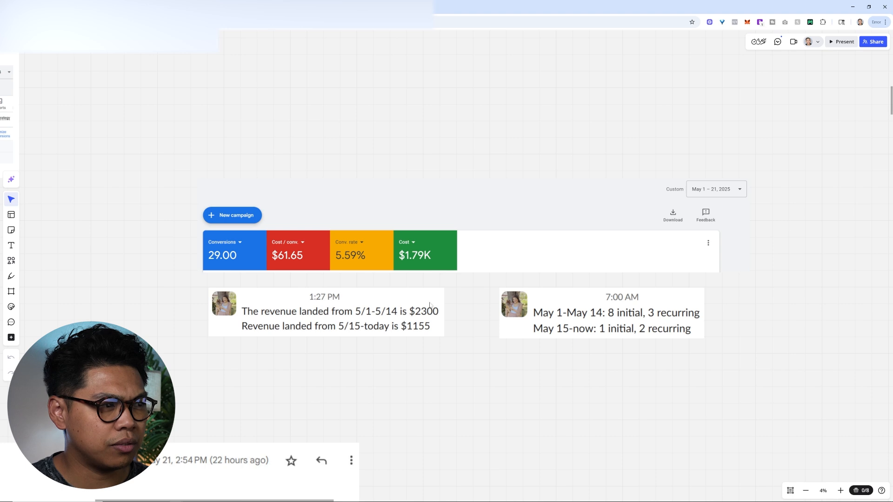
{"action": "mouse_move", "coordinate": [661, 240]}
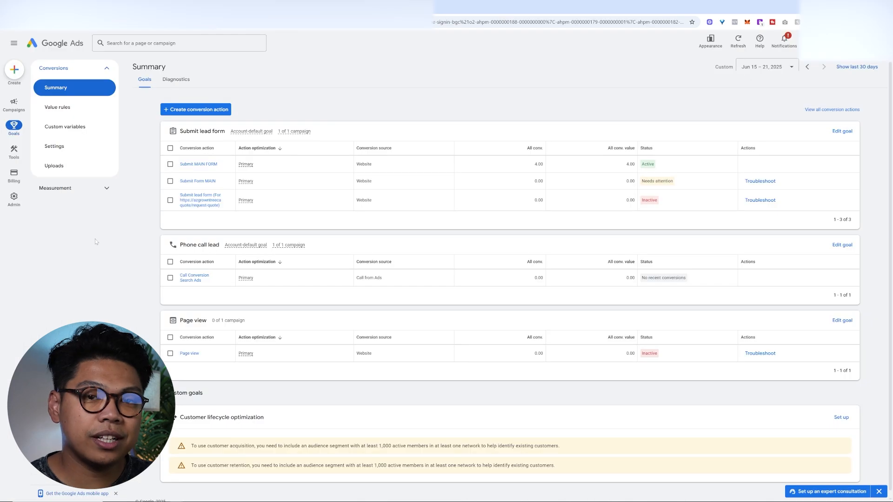
{"action": "mouse_move", "coordinate": [140, 261]}
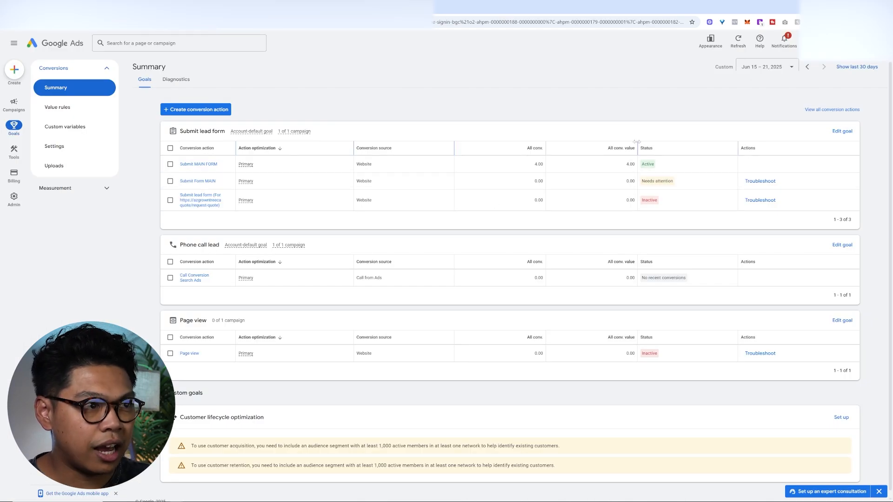
{"action": "mouse_move", "coordinate": [624, 230]}
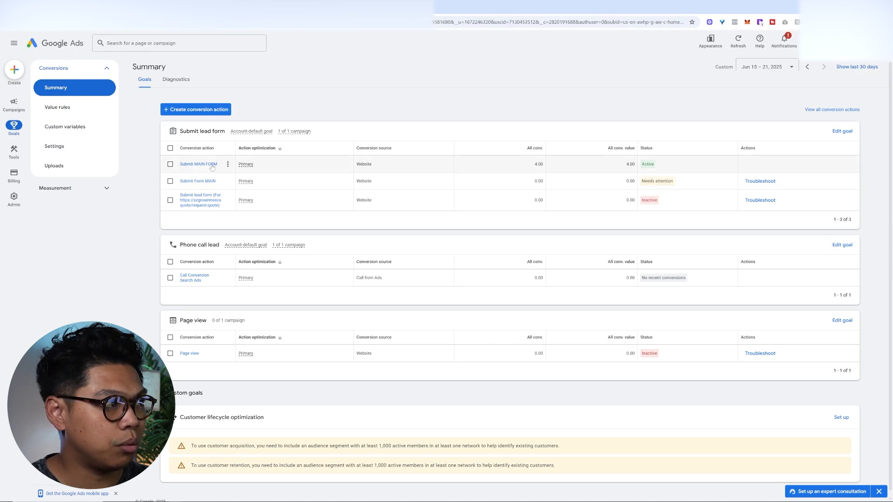
Open the Submit MAIN FORM conversion action from the Conversions summary
{"action": "left_click", "coordinate": [197, 164]}
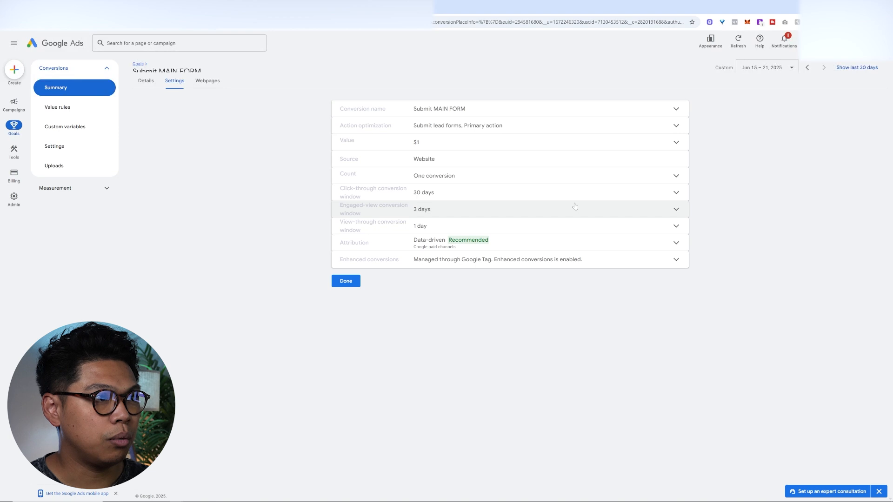
{"action": "mouse_move", "coordinate": [416, 120]}
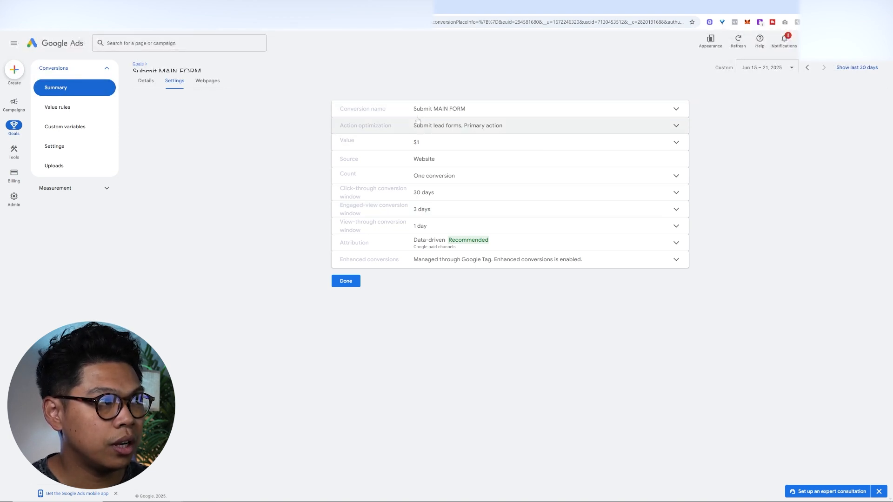
{"action": "mouse_move", "coordinate": [373, 135]}
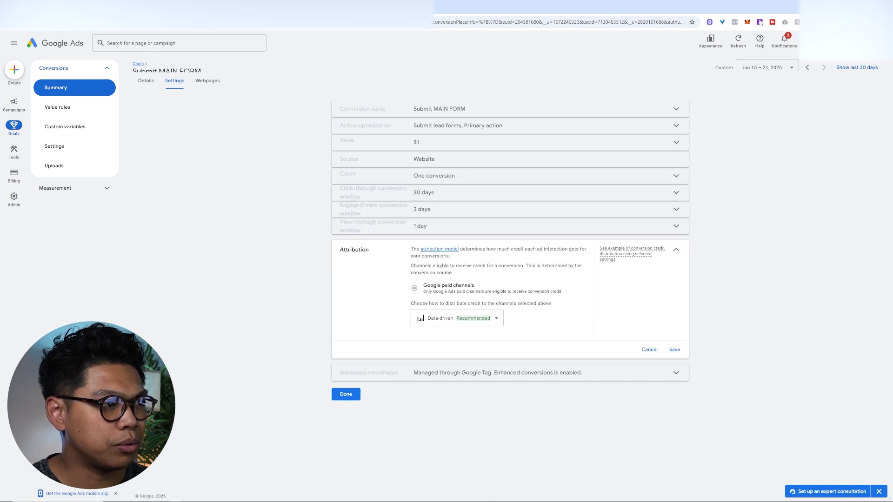
Review the attribution model options and cancel, keeping Data-driven attribution
{"action": "left_click", "coordinate": [456, 318]}
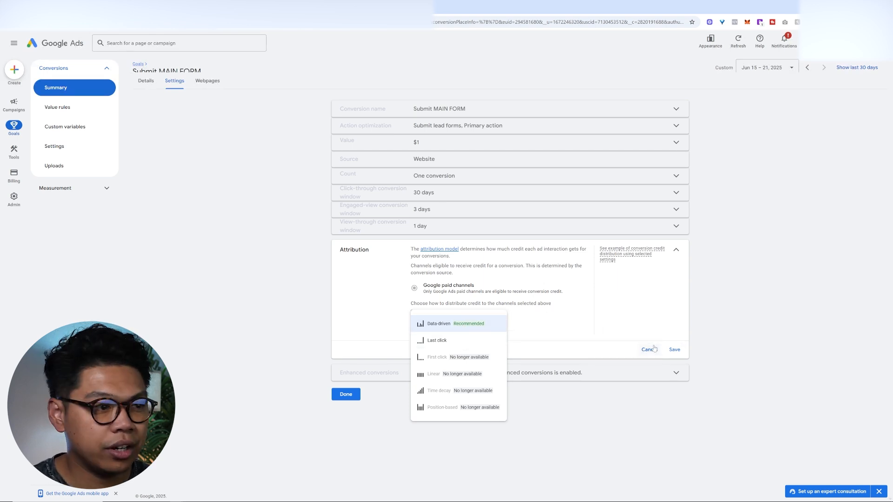
{"action": "left_click", "coordinate": [438, 324]}
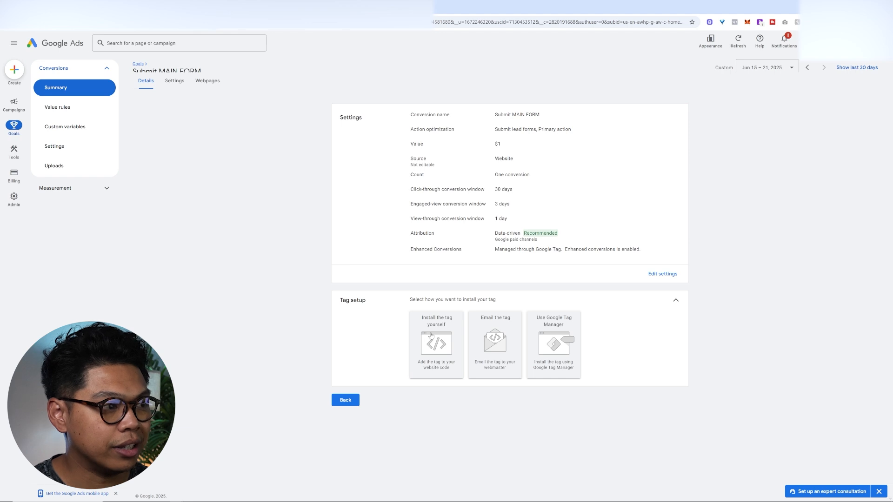
Choose Install the tag yourself and reveal the Google tag and event snippet code
{"action": "left_click", "coordinate": [435, 343]}
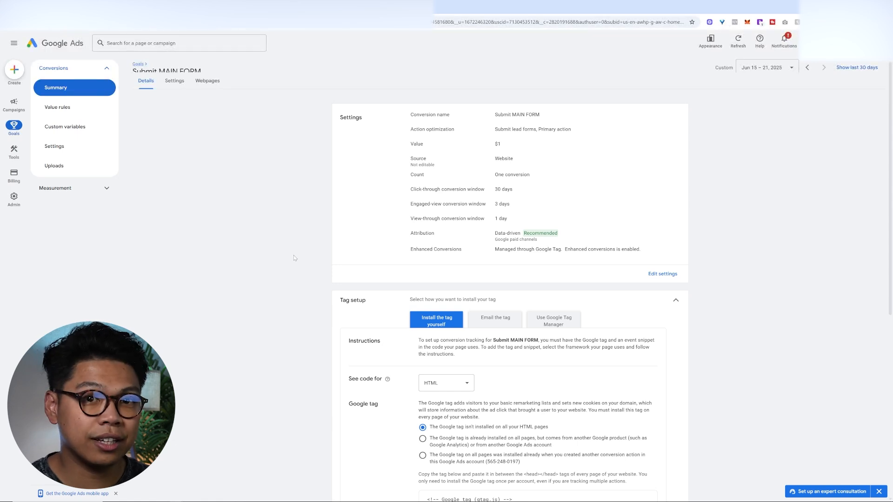
{"action": "scroll", "scroll_direction": "down", "scroll_amount": 3}
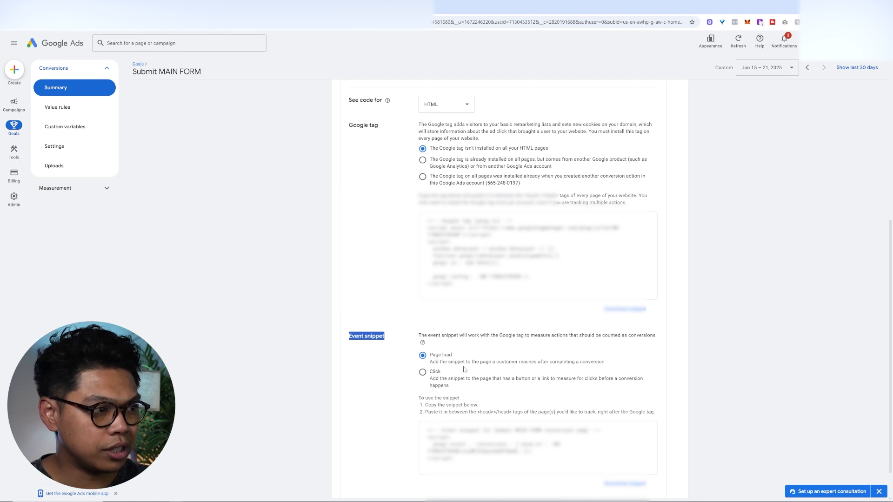
{"action": "mouse_move", "coordinate": [402, 350]}
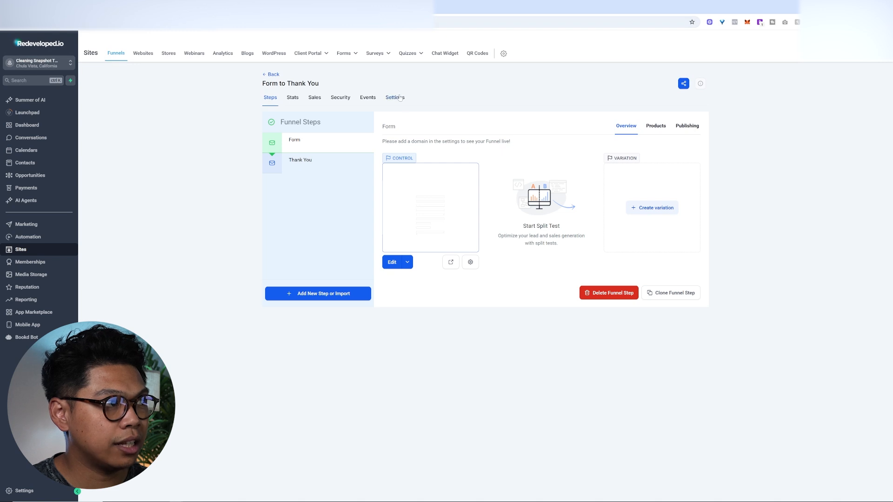
Paste the Google tag into the funnel's head tracking code and return to its steps
{"action": "left_click", "coordinate": [394, 98]}
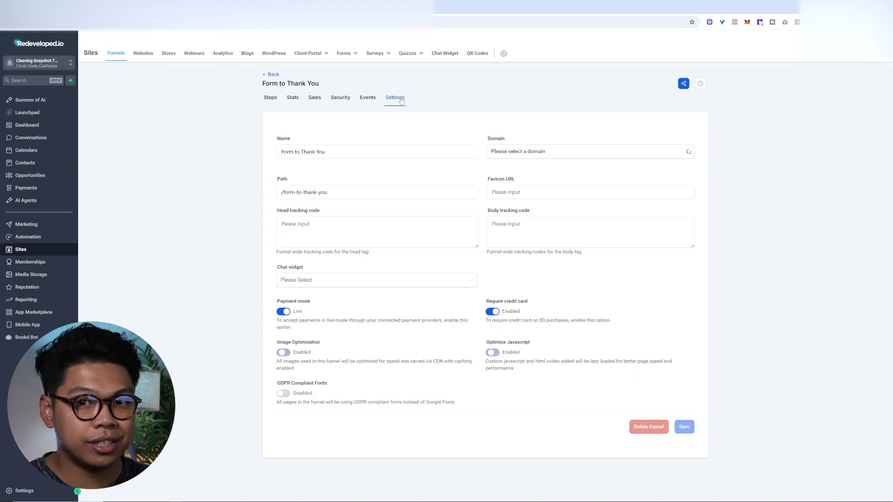
{"action": "left_click", "coordinate": [377, 232]}
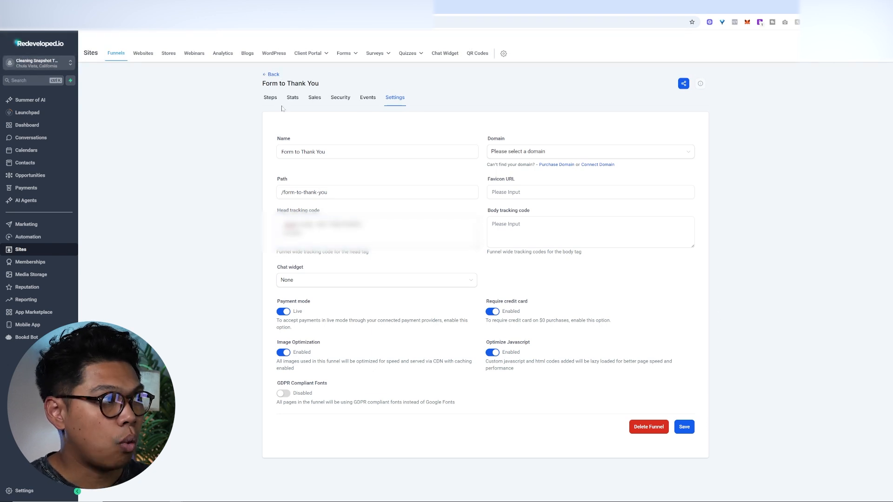
{"action": "left_click", "coordinate": [270, 98]}
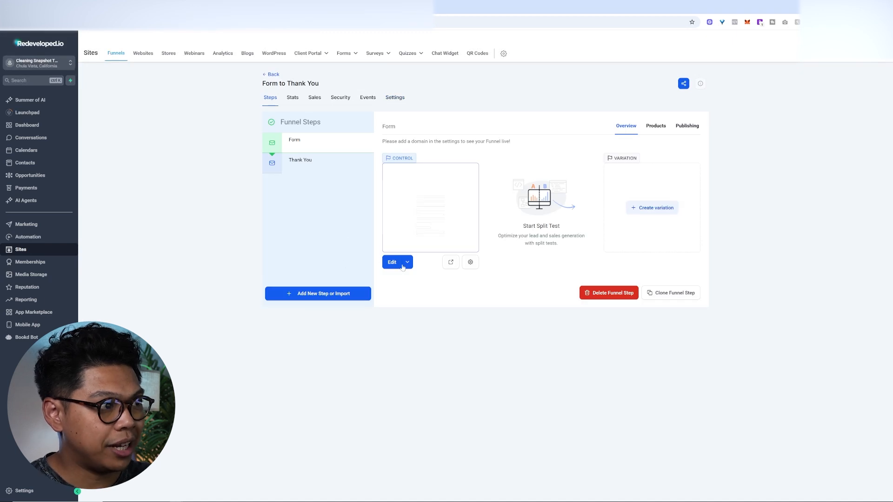
Check the Form page's header tracking code in the editor, then go back to the funnel
{"action": "left_click", "coordinate": [391, 263]}
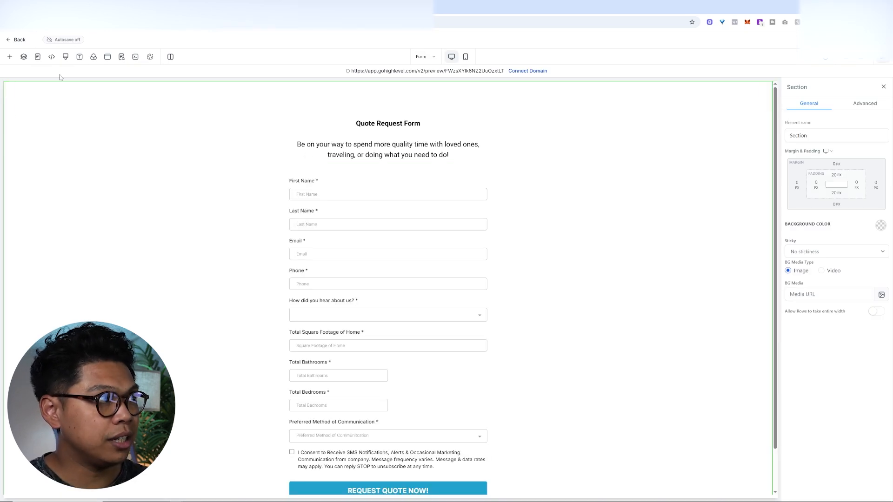
{"action": "mouse_move", "coordinate": [51, 57]}
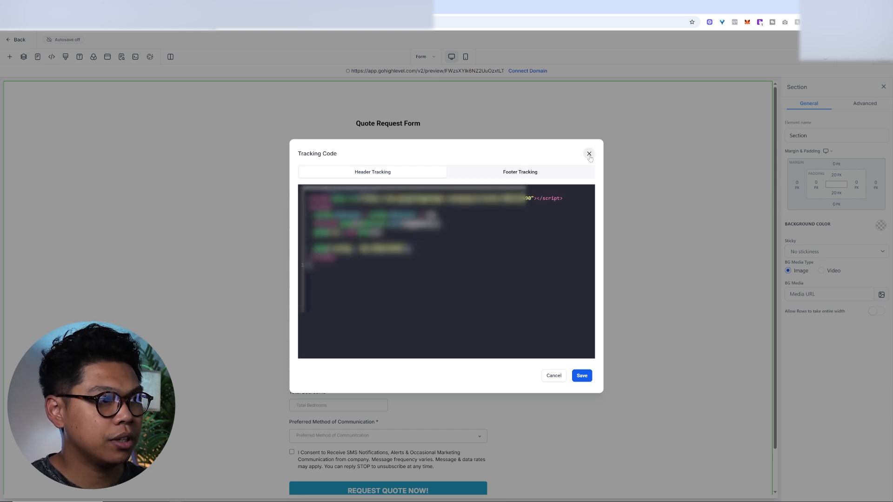
{"action": "left_click", "coordinate": [589, 155]}
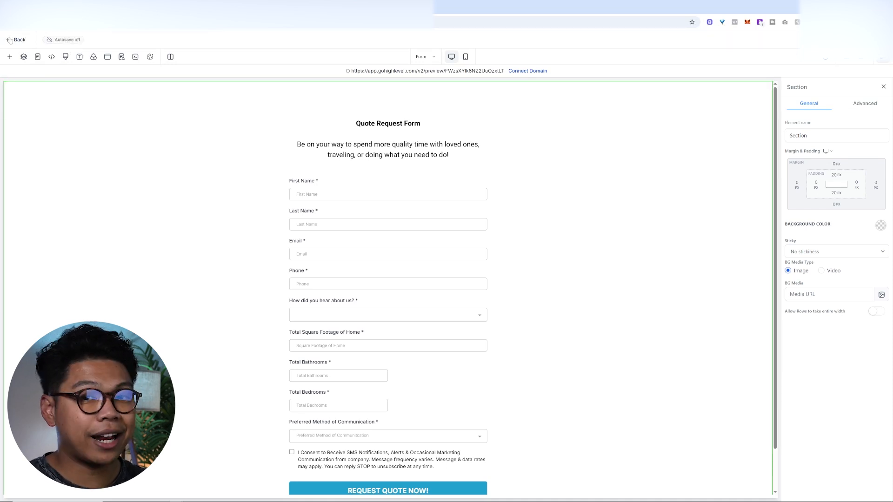
{"action": "left_click", "coordinate": [17, 39]}
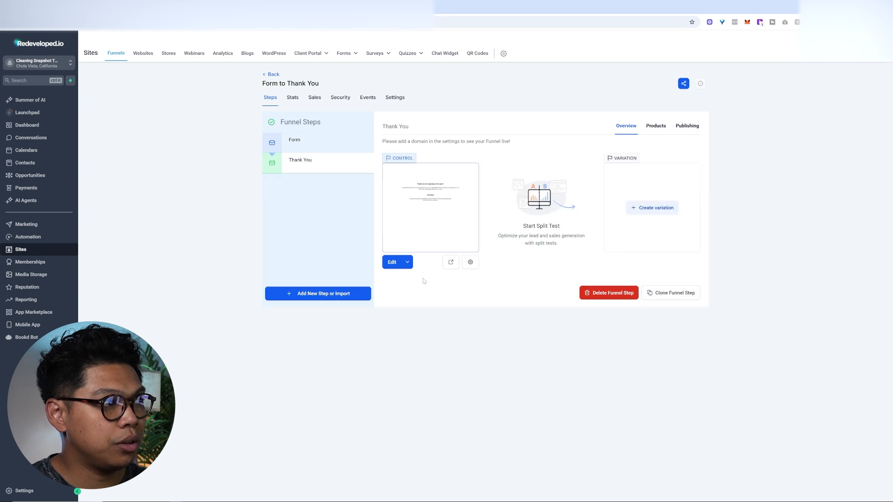
Edit the Thank You page and bring up its tracking code settings for the event snippet
{"action": "left_click", "coordinate": [392, 262]}
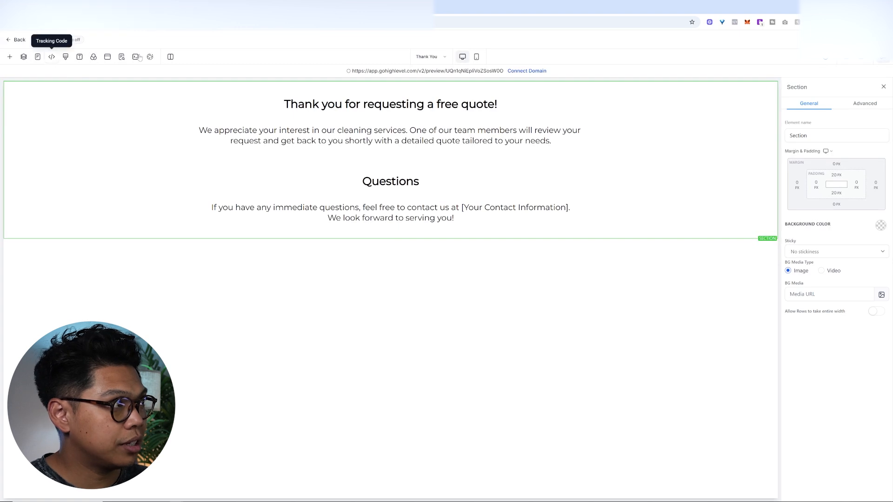
{"action": "left_click", "coordinate": [51, 57]}
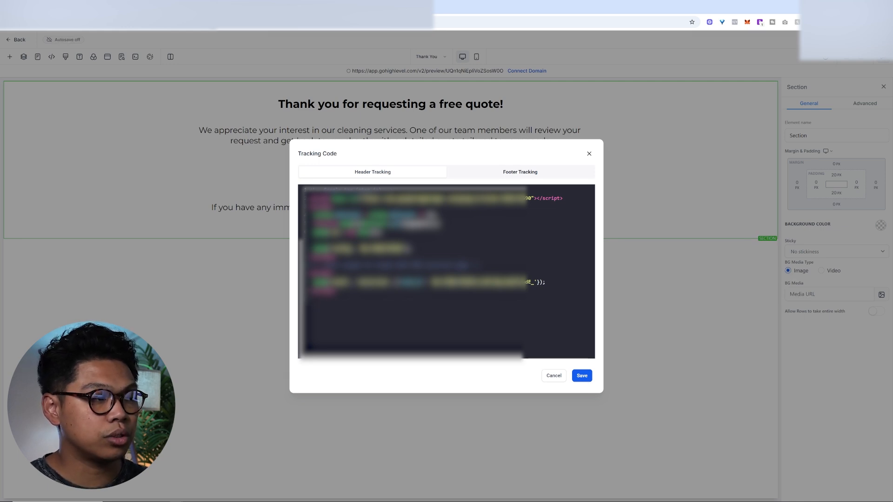
{"action": "mouse_move", "coordinate": [434, 127]}
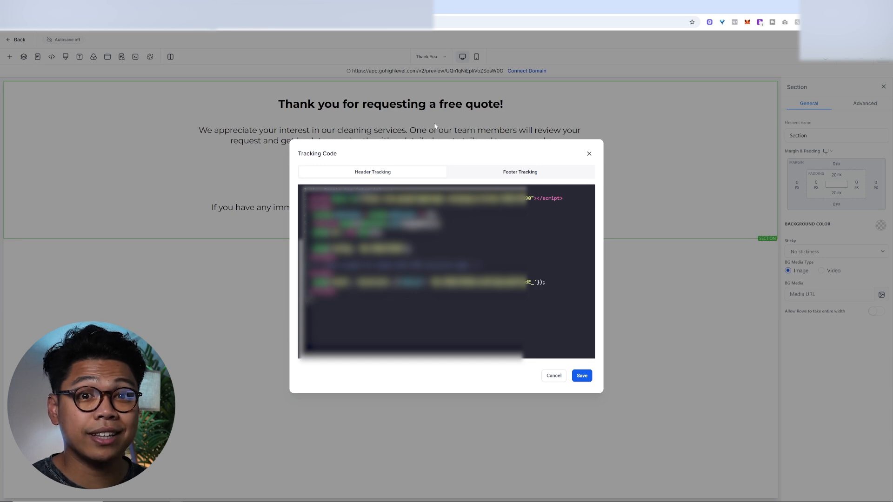
{"action": "mouse_move", "coordinate": [448, 150]}
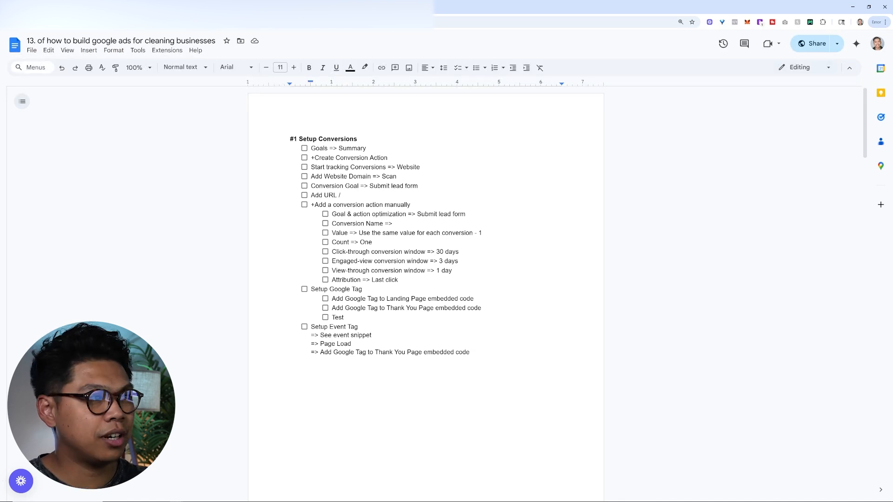
{"action": "scroll", "scroll_direction": "down", "scroll_amount": 3}
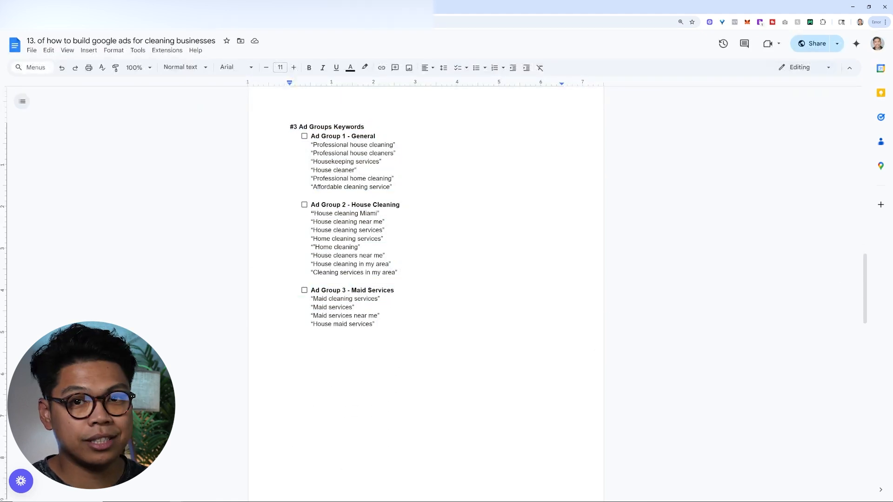
{"action": "scroll", "scroll_direction": "down", "scroll_amount": 3}
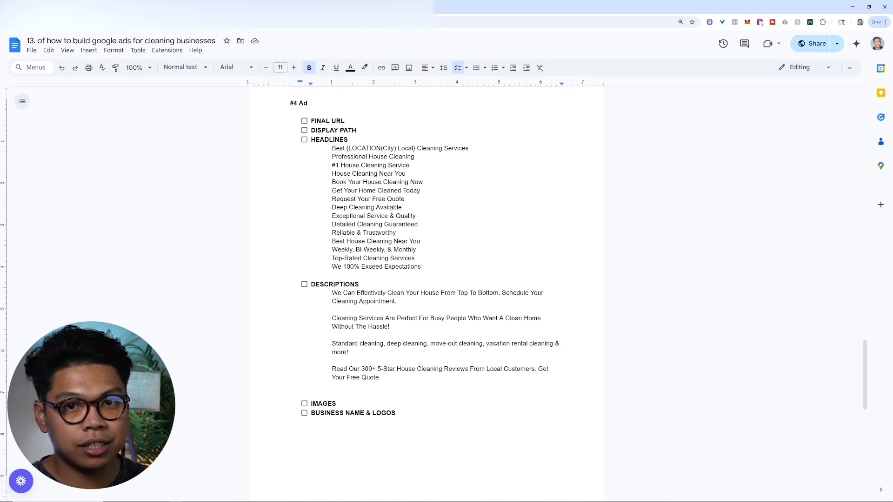
{"action": "left_click", "coordinate": [290, 386]}
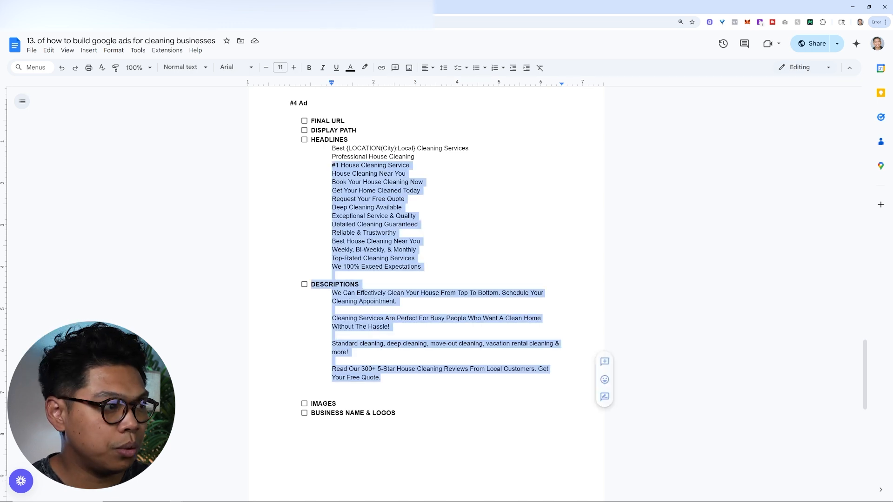
{"action": "scroll", "scroll_direction": "down", "scroll_amount": 3}
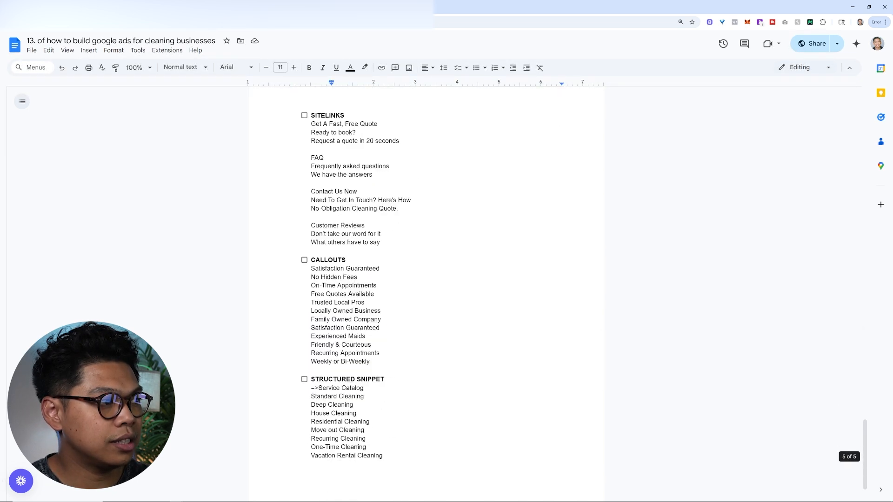
{"action": "scroll", "scroll_direction": "up", "scroll_amount": 3}
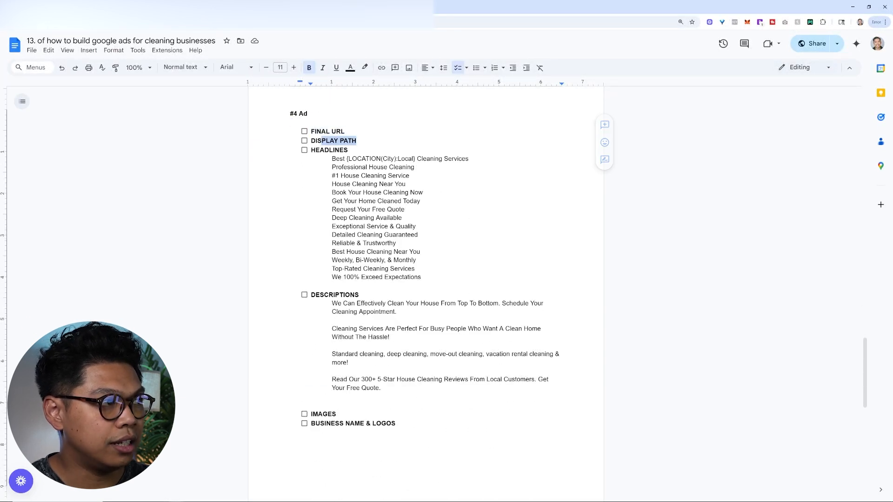
{"action": "double_click", "coordinate": [334, 295]}
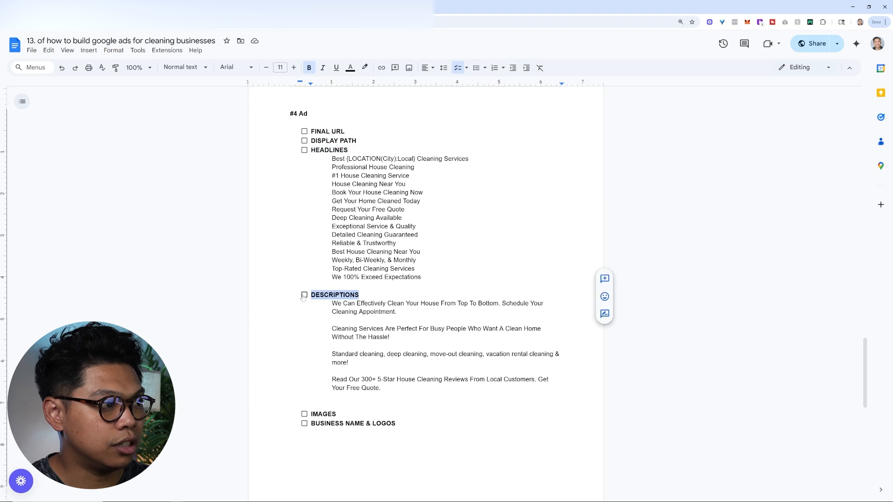
{"action": "scroll", "scroll_direction": "down", "scroll_amount": 3}
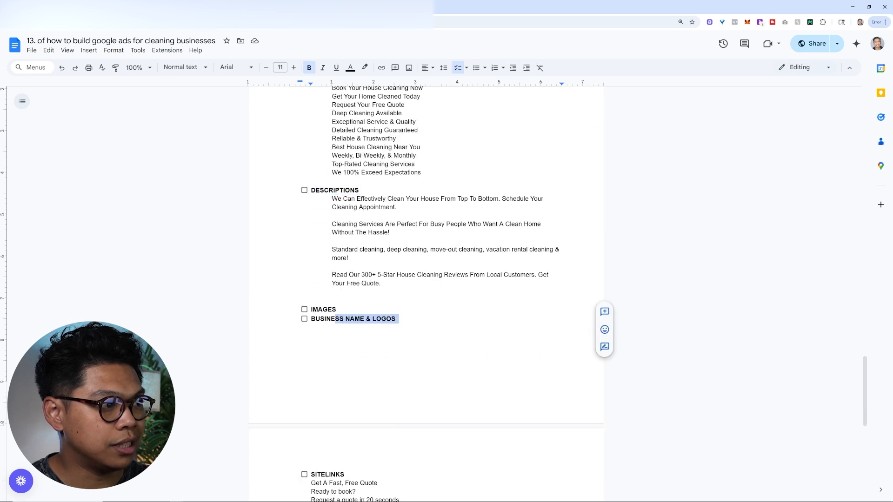
{"action": "scroll", "scroll_direction": "down", "scroll_amount": 3}
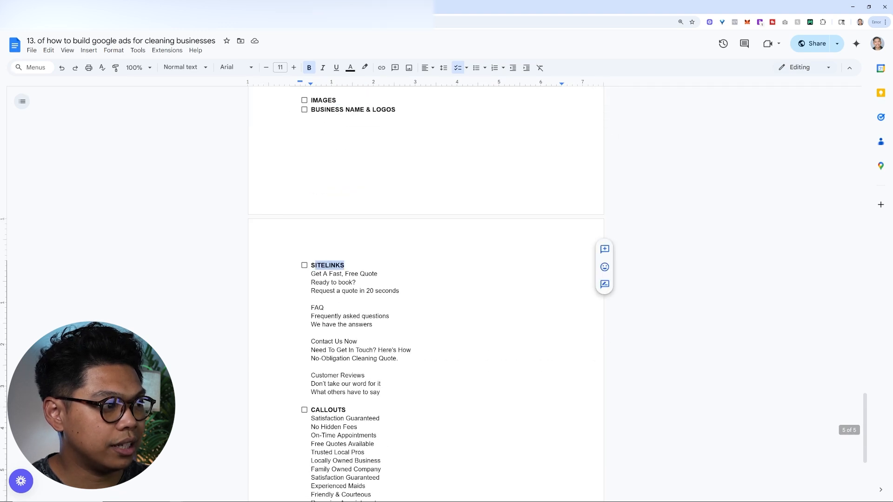
{"action": "scroll", "scroll_direction": "down", "scroll_amount": 3}
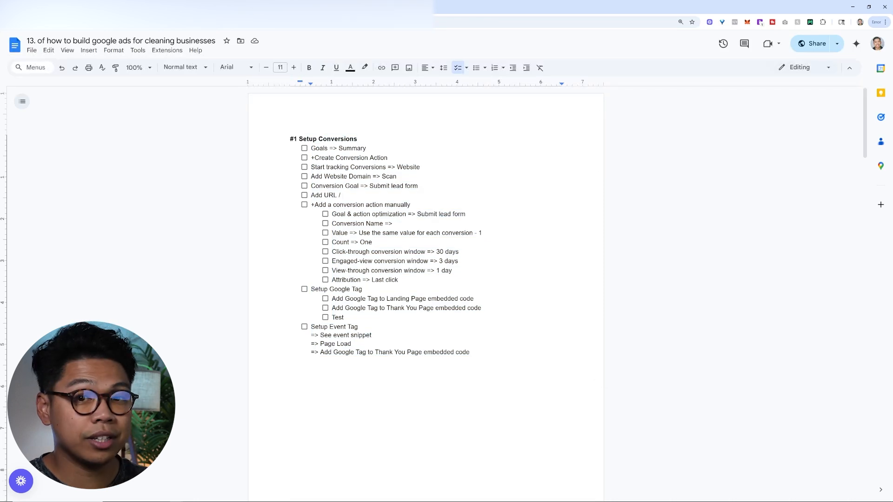
{"action": "scroll", "scroll_direction": "down", "scroll_amount": 3}
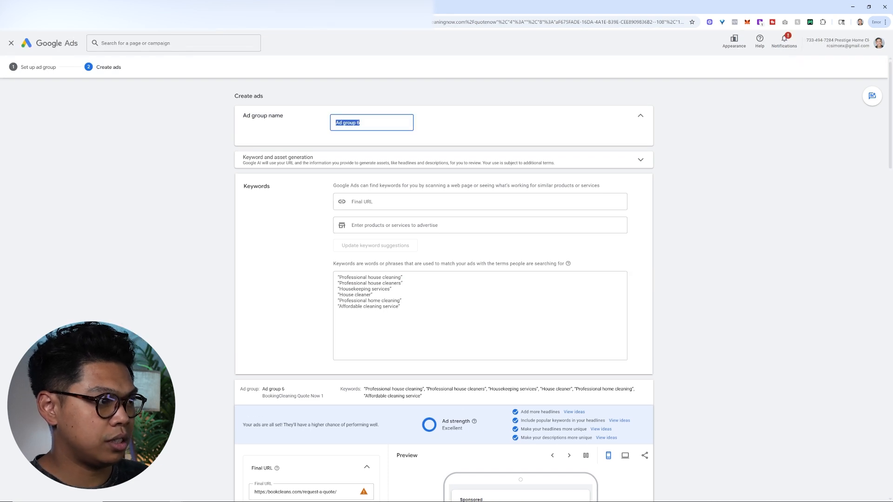
Enter 'House Cleaners' as the ad group name and move down to the Display path
{"action": "type", "text": "House c"}
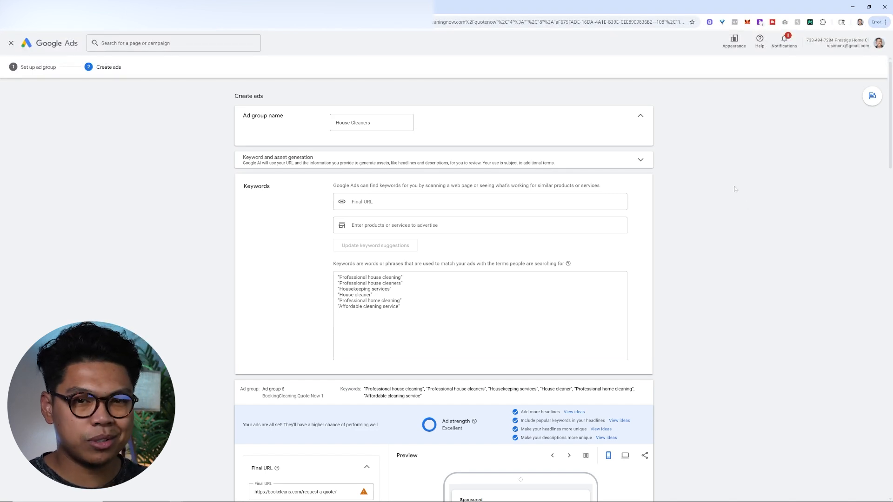
{"action": "scroll", "scroll_direction": "down", "scroll_amount": 3}
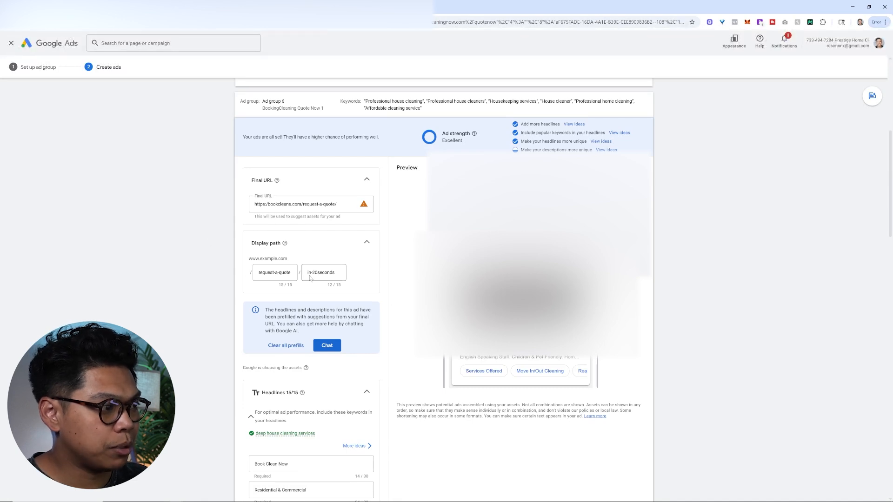
{"action": "scroll", "scroll_direction": "down", "scroll_amount": 3}
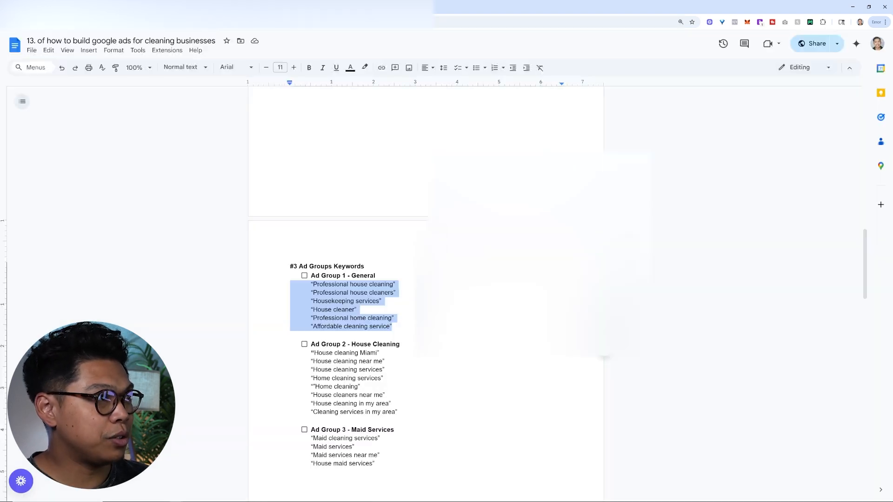
Scroll the checklist from Ad Groups Keywords through the #4 Ad headlines to Sitelinks
{"action": "scroll", "scroll_direction": "down", "scroll_amount": 3}
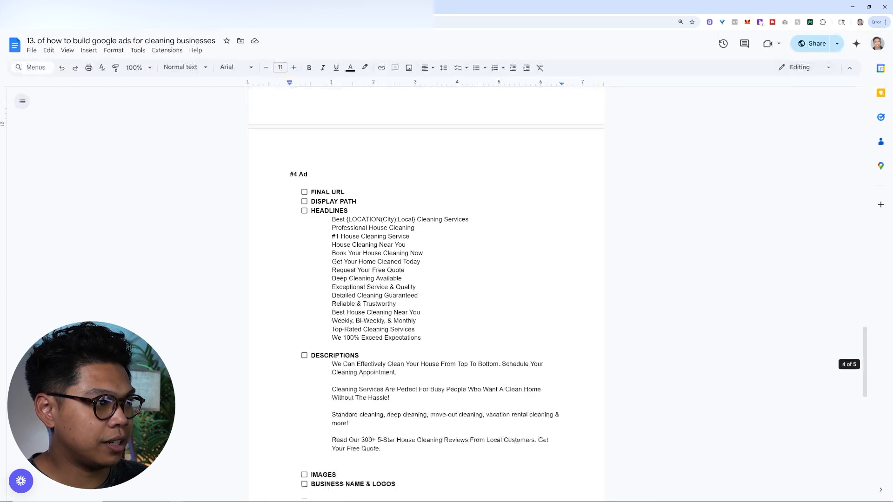
{"action": "scroll", "scroll_direction": "down", "scroll_amount": 3}
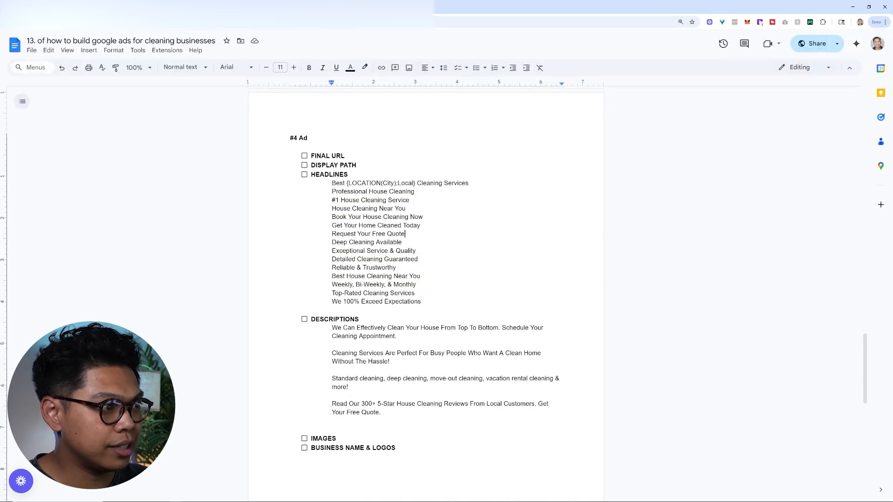
{"action": "scroll", "scroll_direction": "down", "scroll_amount": 3}
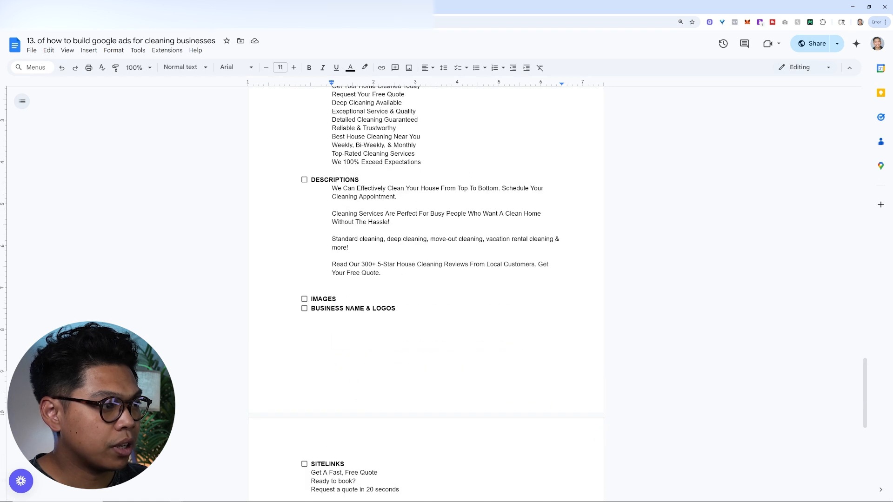